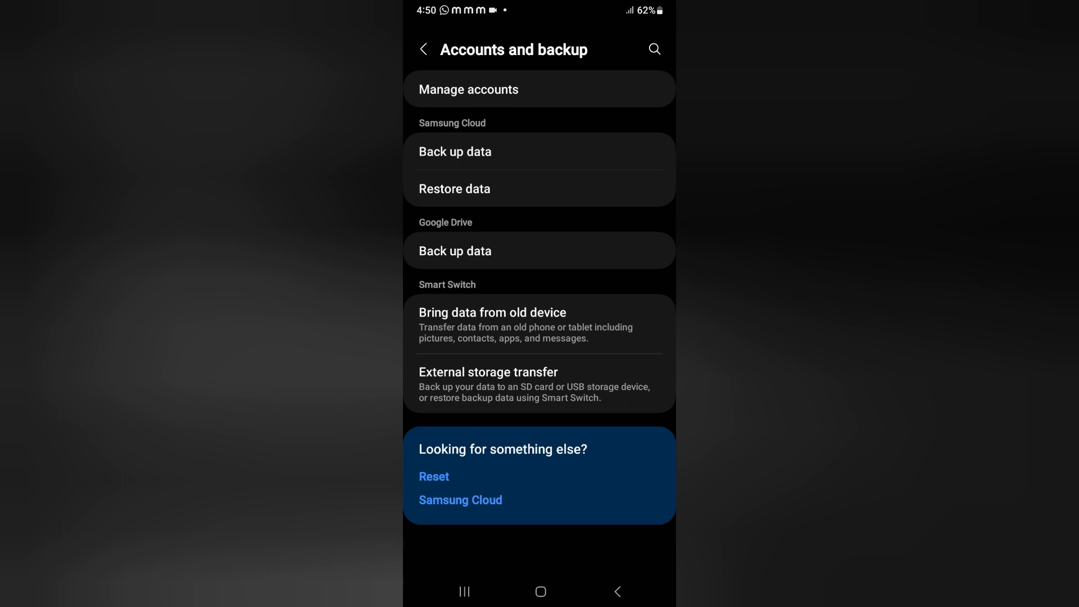
Bring up the Smart Switch download prompt from 'Bring data from old device', then decline installing
{"action": "left_click", "coordinate": [492, 312]}
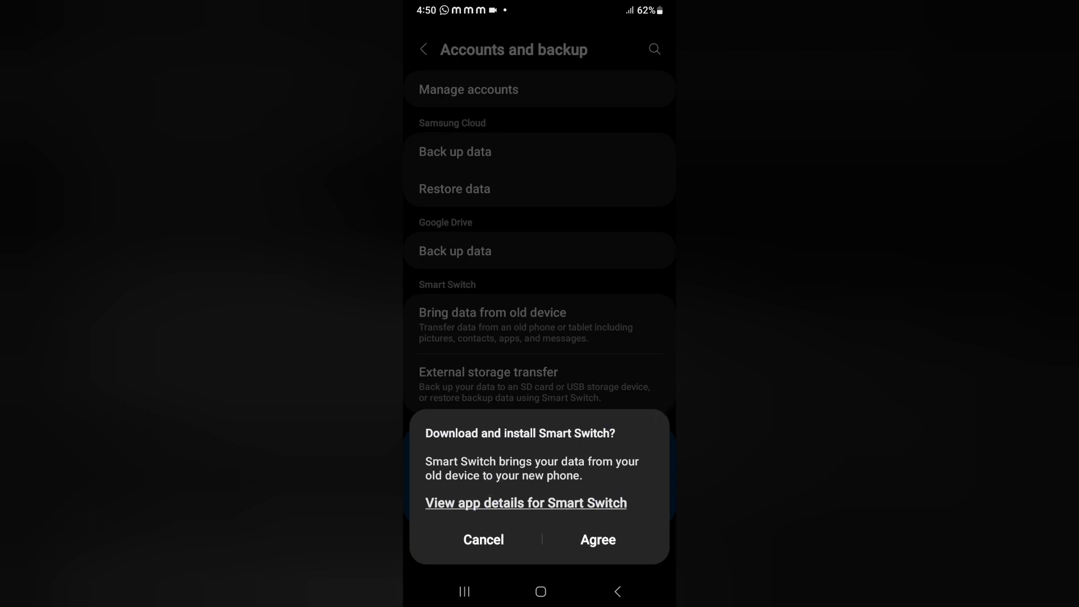
{"action": "left_click", "coordinate": [598, 539]}
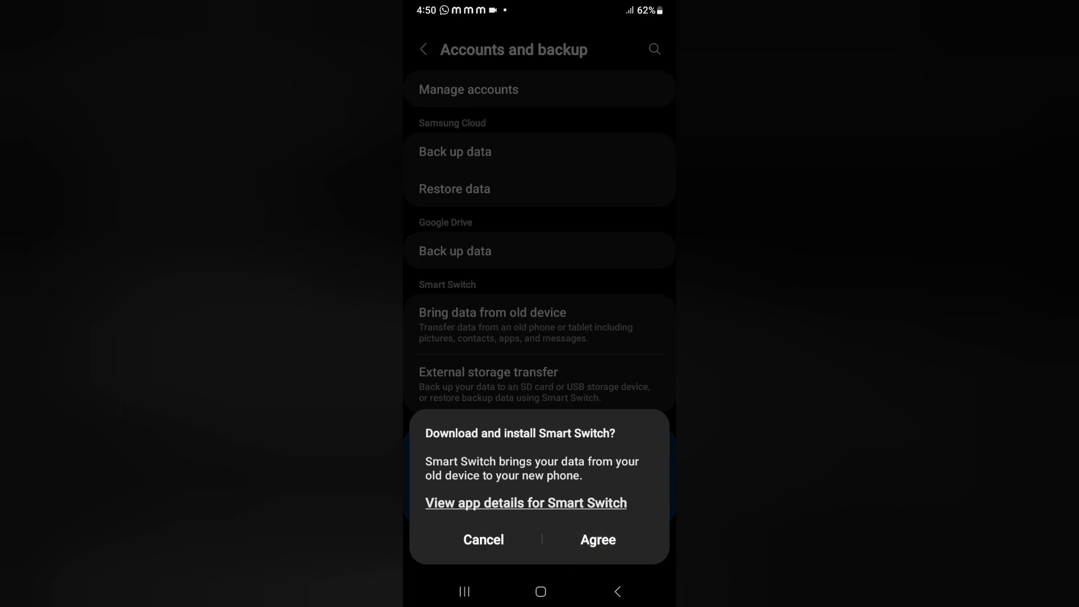
{"action": "left_click", "coordinate": [483, 538]}
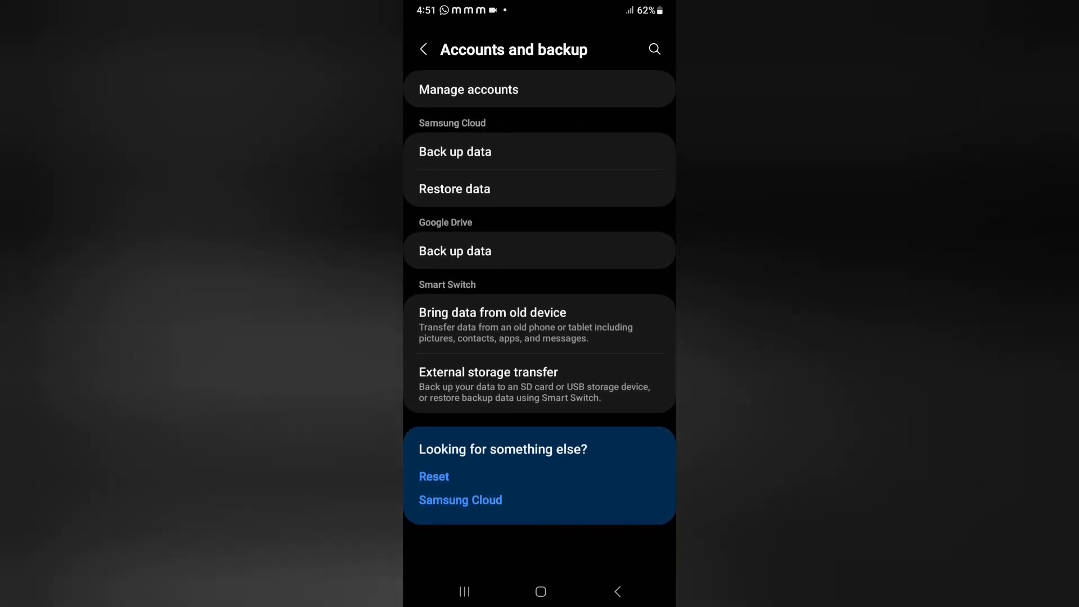
Reopen the 'Download and install Smart Switch' dialog from the same Accounts and backup option
{"action": "left_click", "coordinate": [492, 312]}
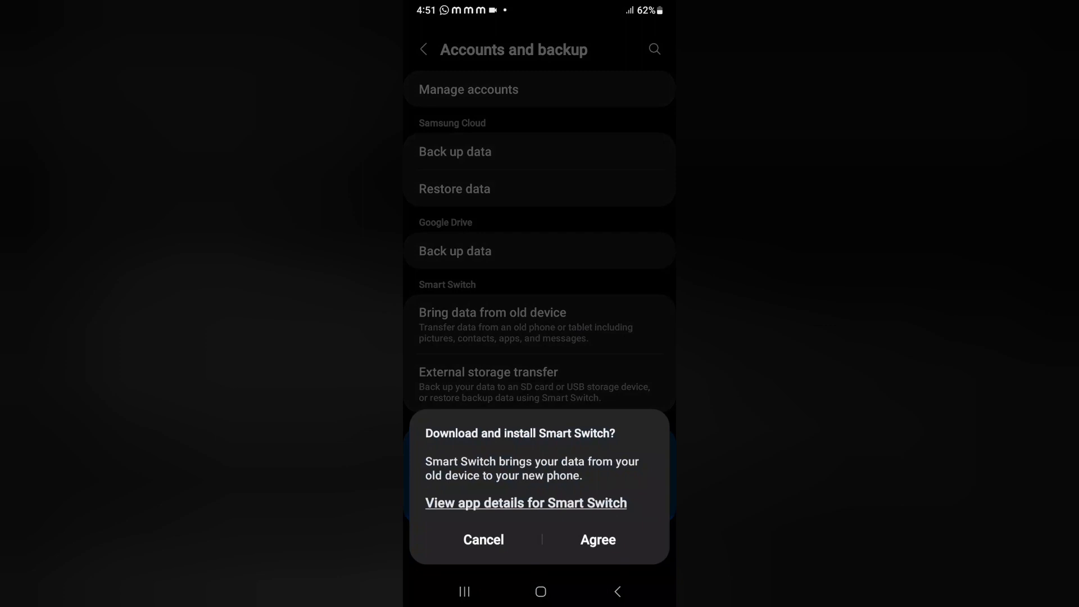